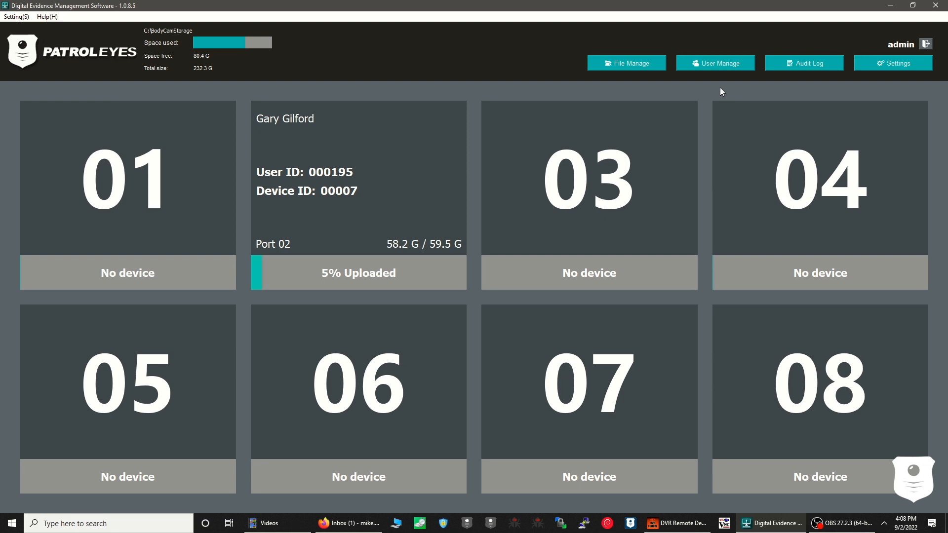
Open File Manage and load the first body-cam video, case 2022-08-27-DUI, in the player
click(626, 63)
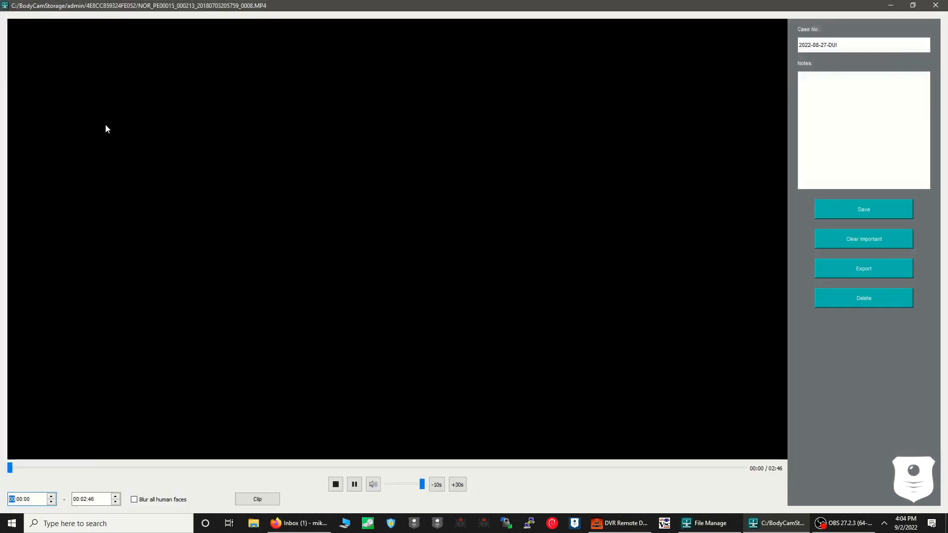
Pause playback and save case number 2022-08-27-DUI to the video, confirming the success message
click(353, 484)
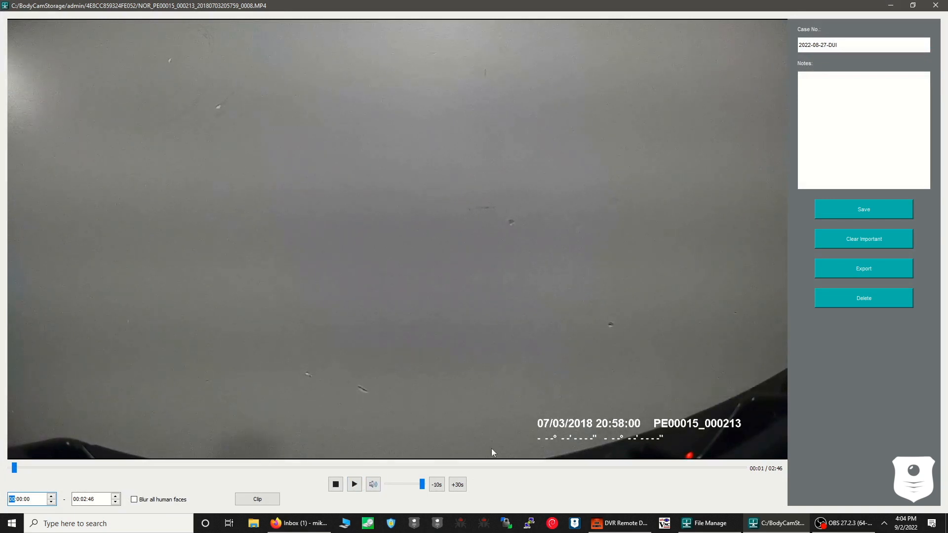
mouse_move(874, 236)
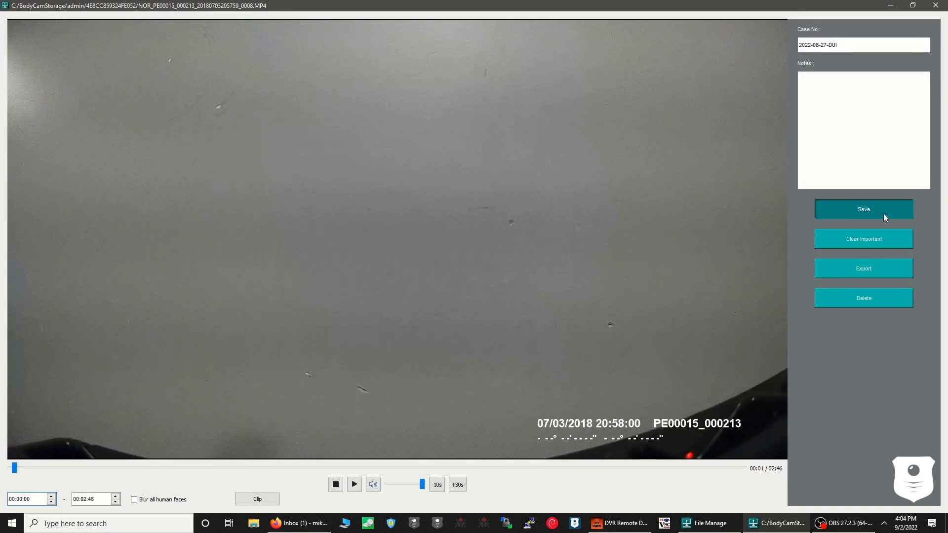
click(863, 209)
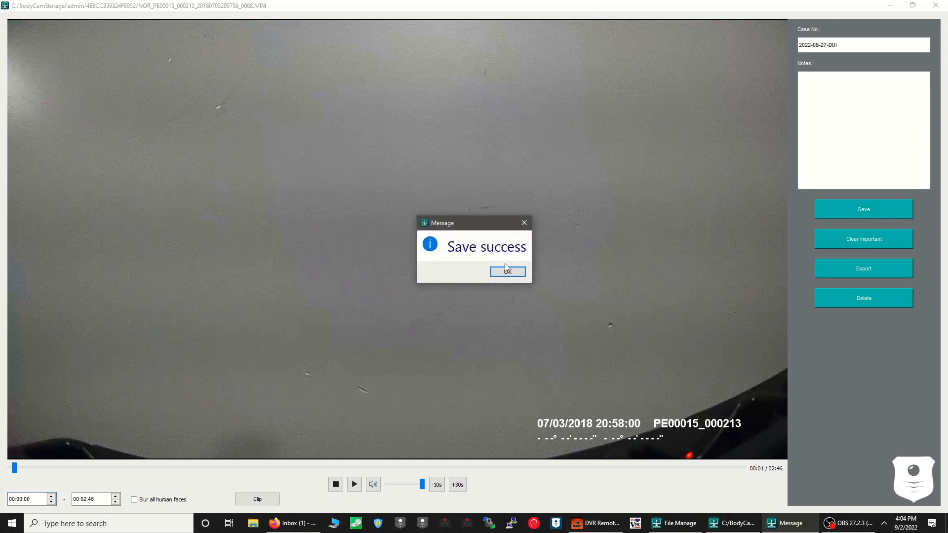
click(508, 270)
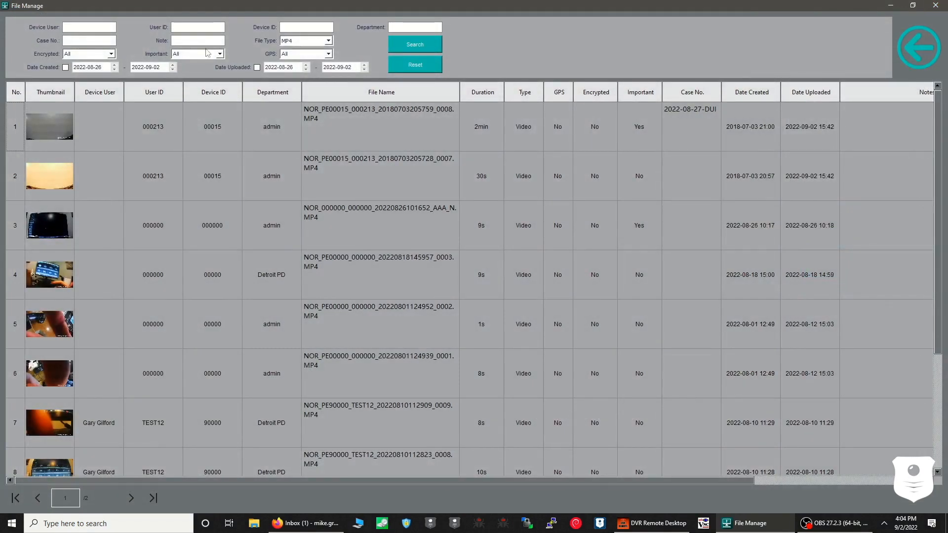
Uncheck Important on the first file row via its context menu and open its audit log
right_click(152, 126)
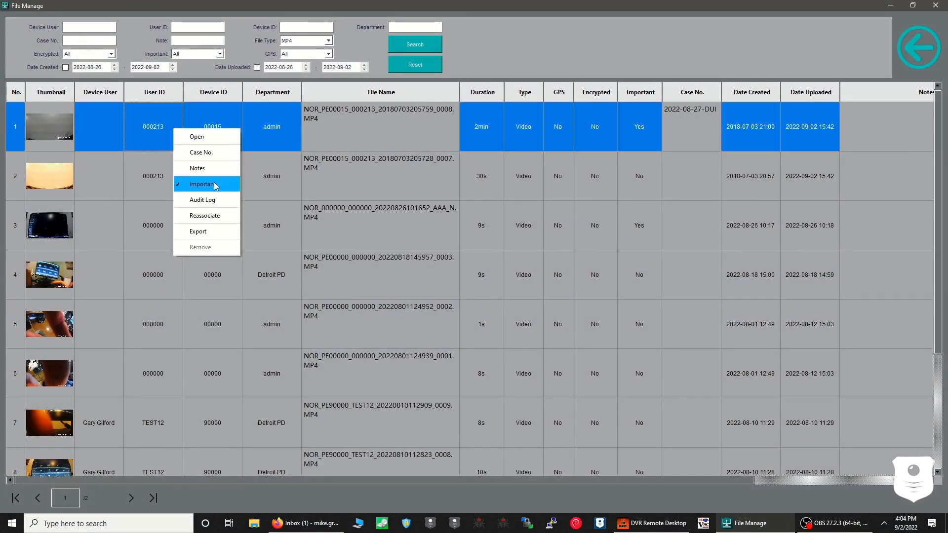
click(203, 184)
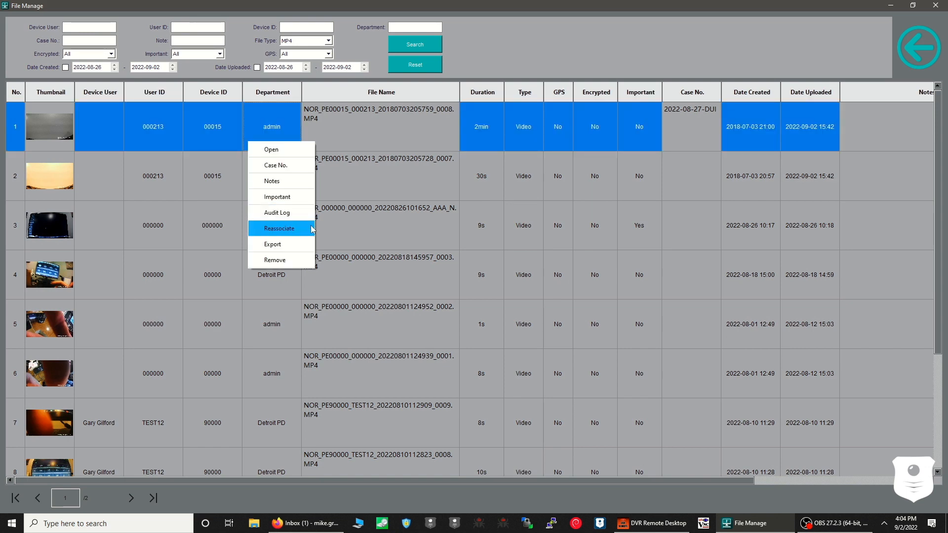
click(276, 212)
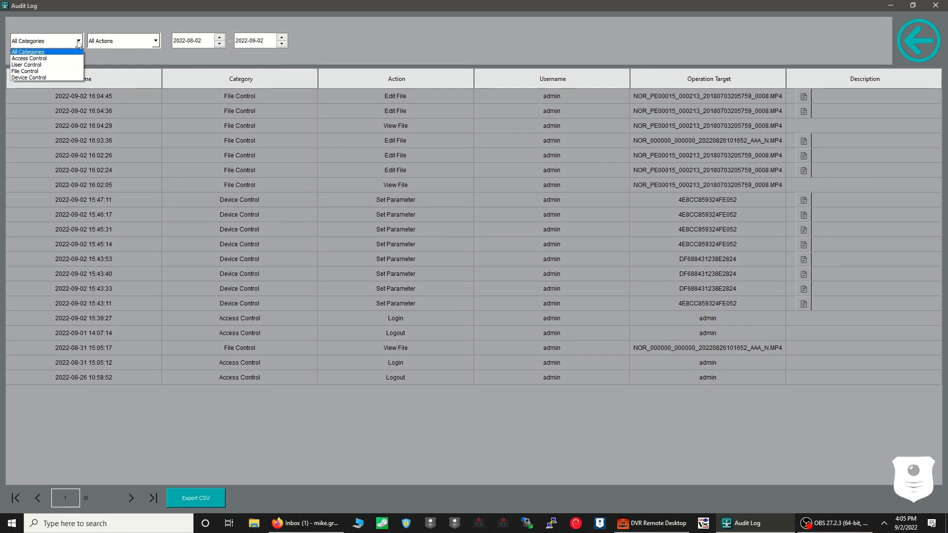
mouse_move(30, 71)
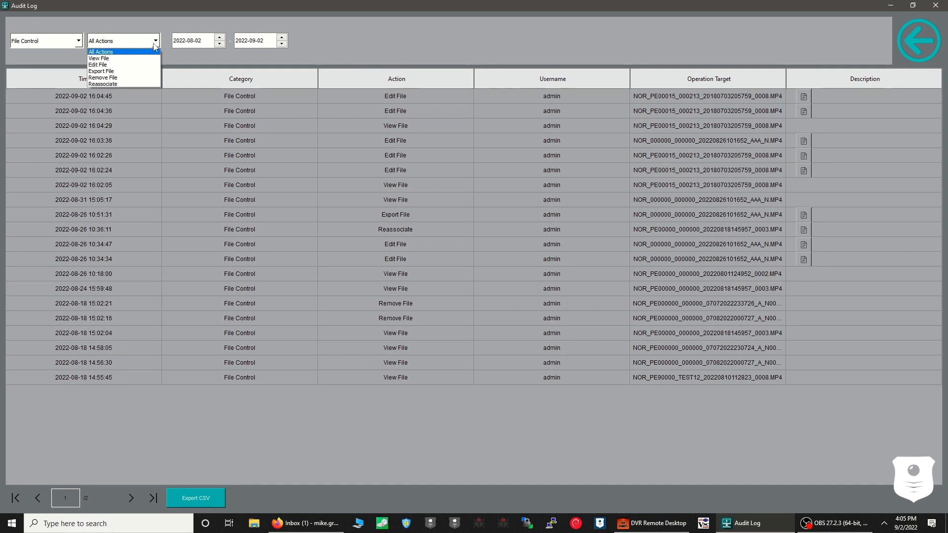
Filter the audit log to File Control category with View File actions only
click(97, 58)
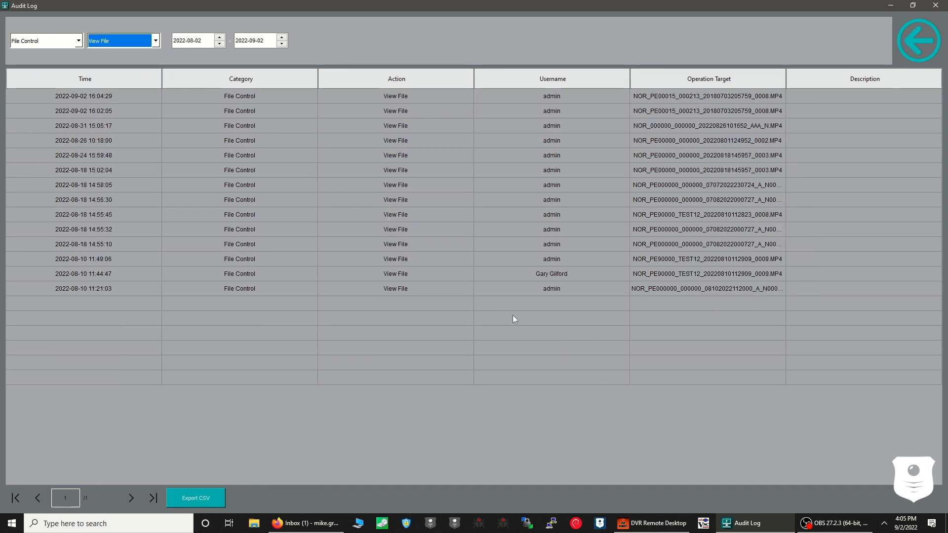
mouse_move(543, 333)
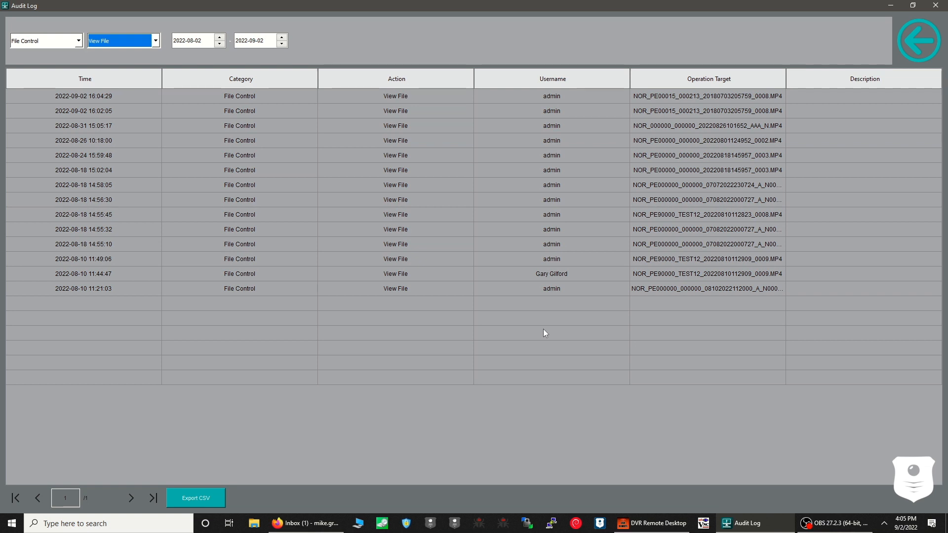